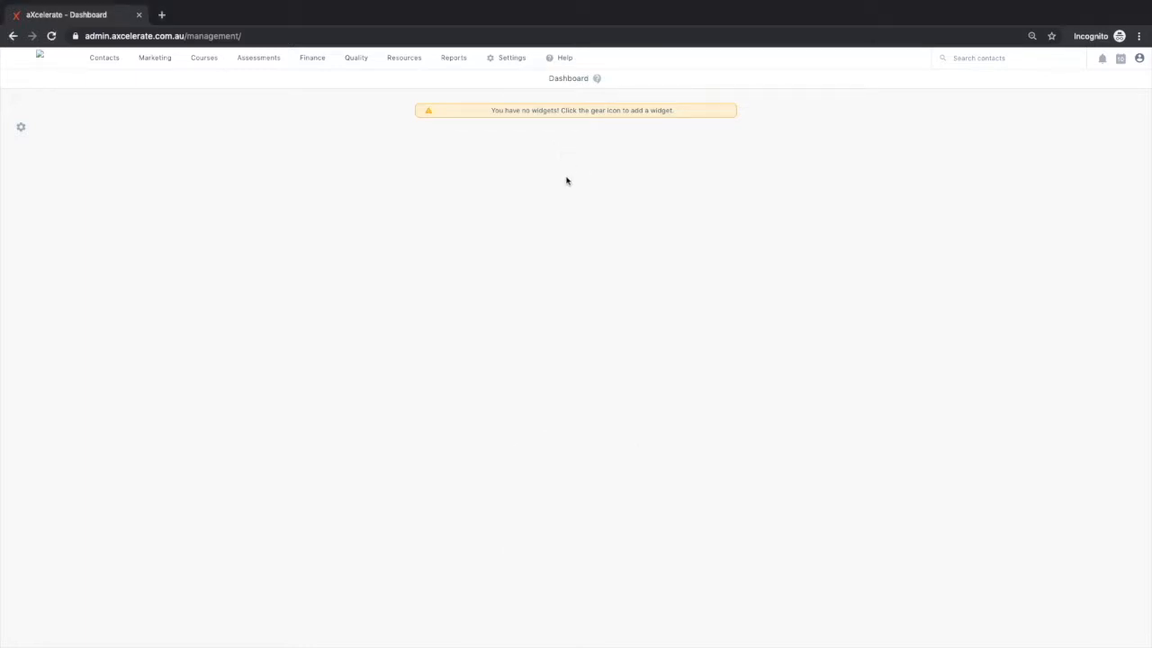
{"action": "mouse_move", "coordinate": [567, 177]}
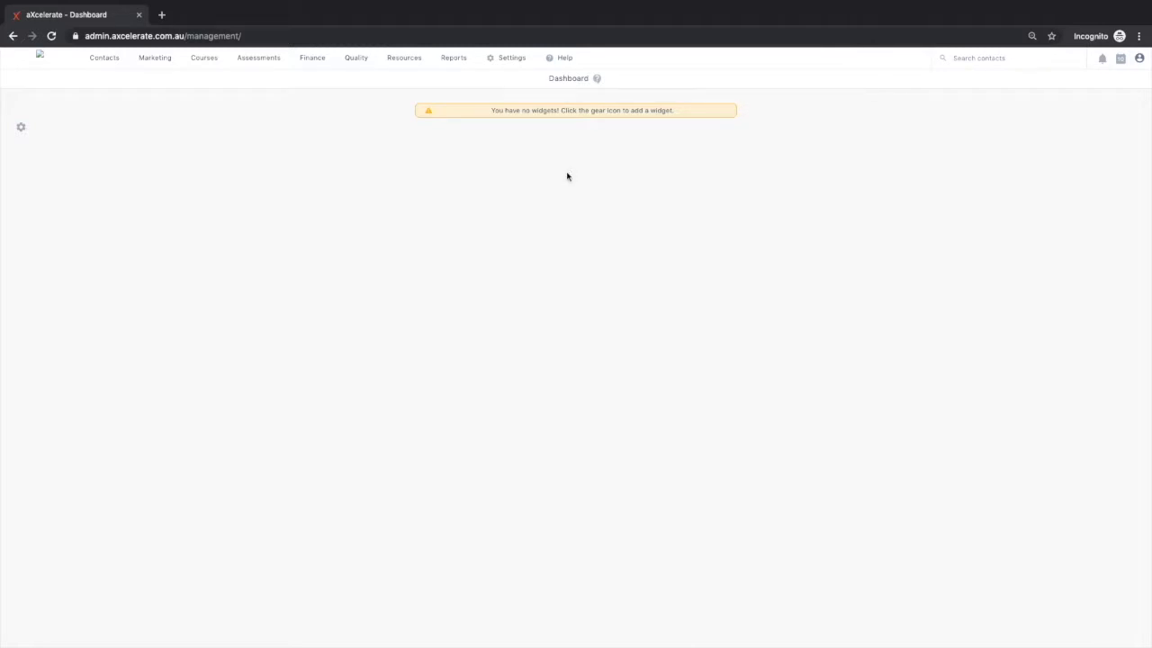
{"action": "mouse_move", "coordinate": [561, 176]}
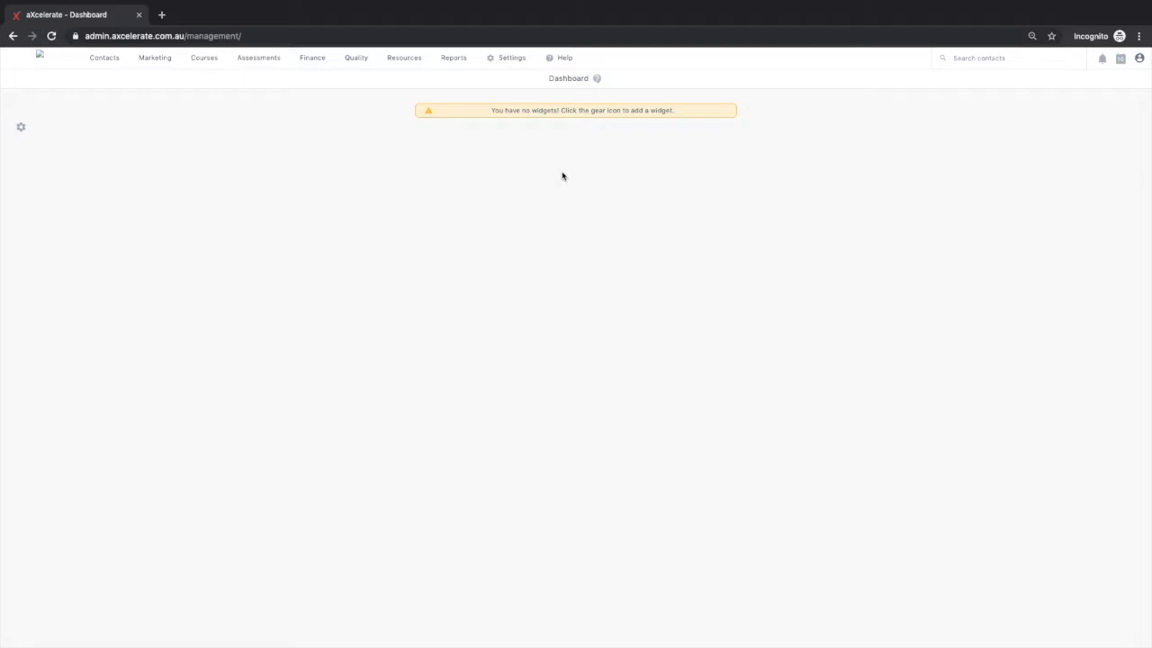
Reach Search Workshops from the Courses menu, set to search across all workshop types.
{"action": "left_click", "coordinate": [203, 58]}
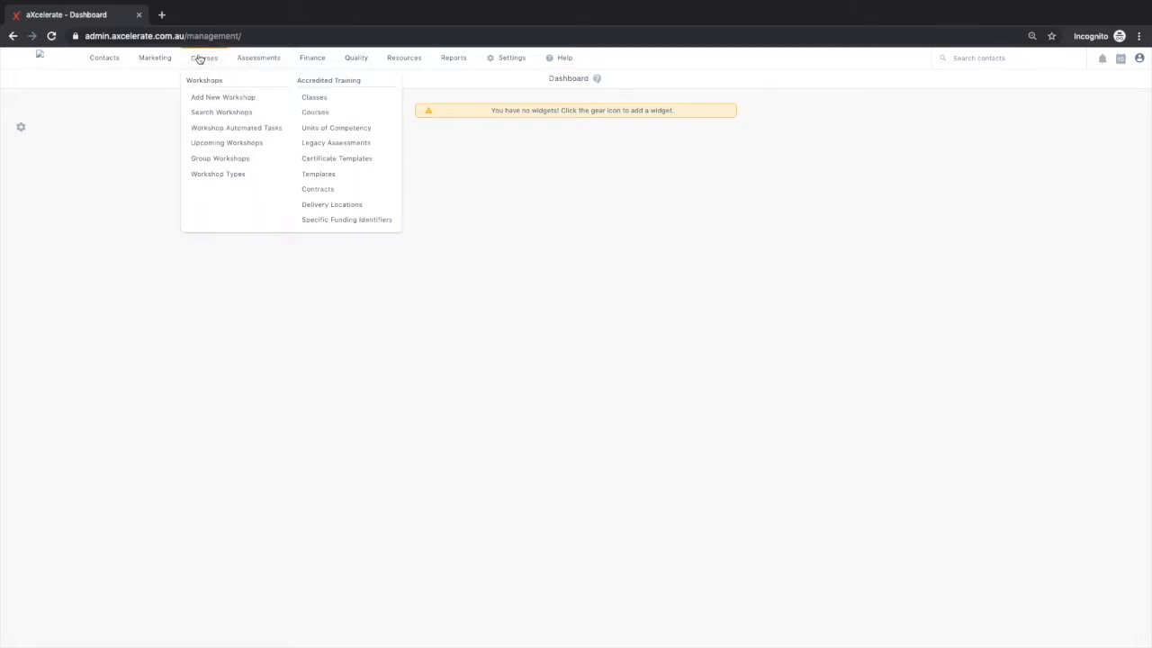
{"action": "mouse_move", "coordinate": [221, 112]}
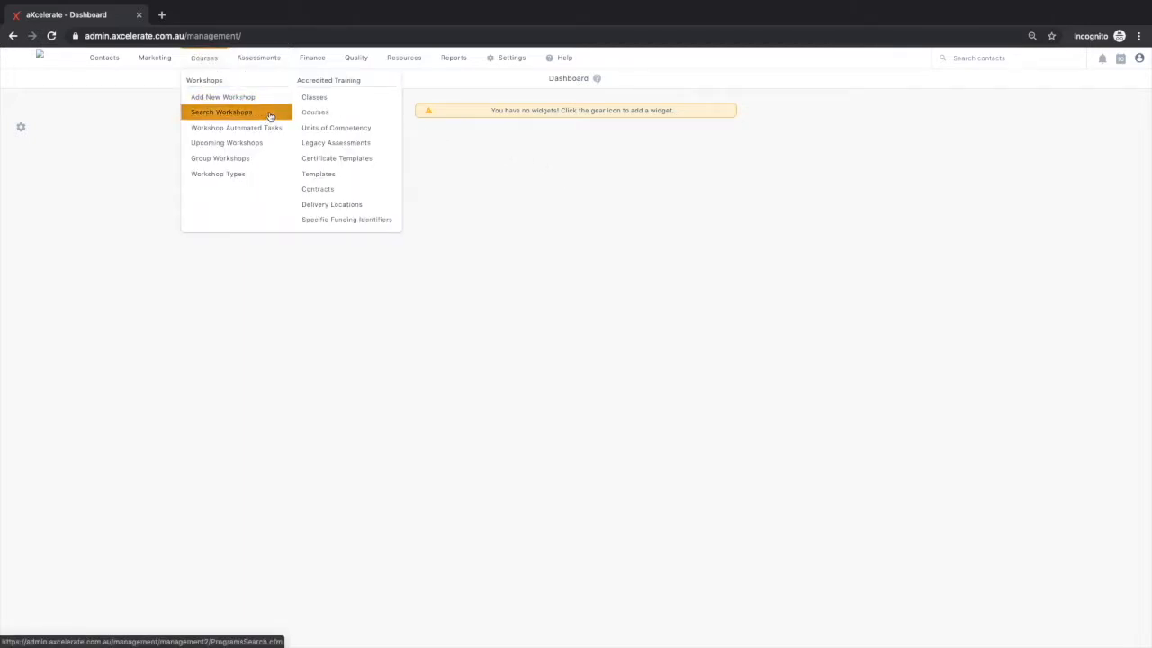
{"action": "left_click", "coordinate": [221, 112]}
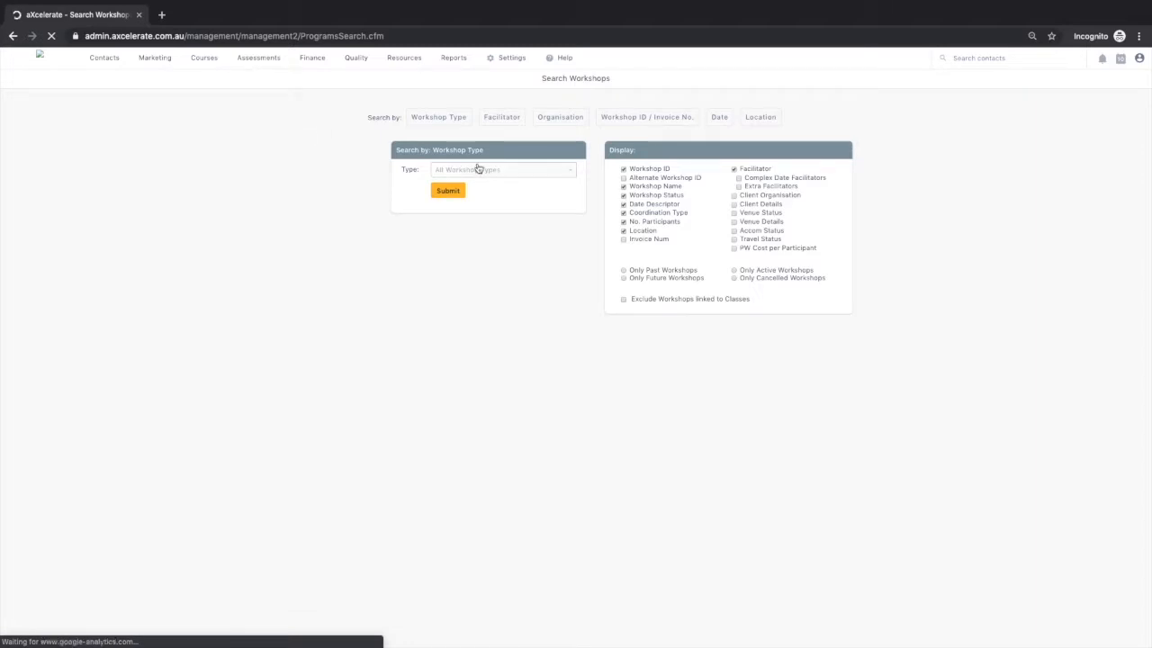
{"action": "left_click", "coordinate": [502, 170]}
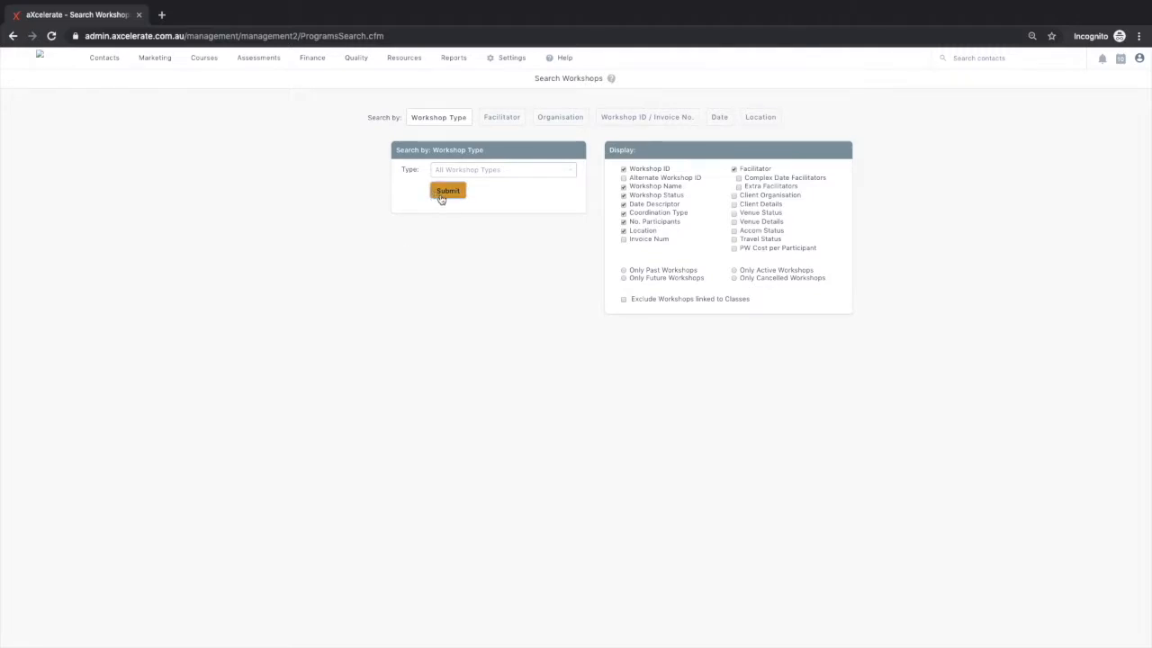
Run the search across all workshop types and review the future and past workshop results.
{"action": "left_click", "coordinate": [446, 191]}
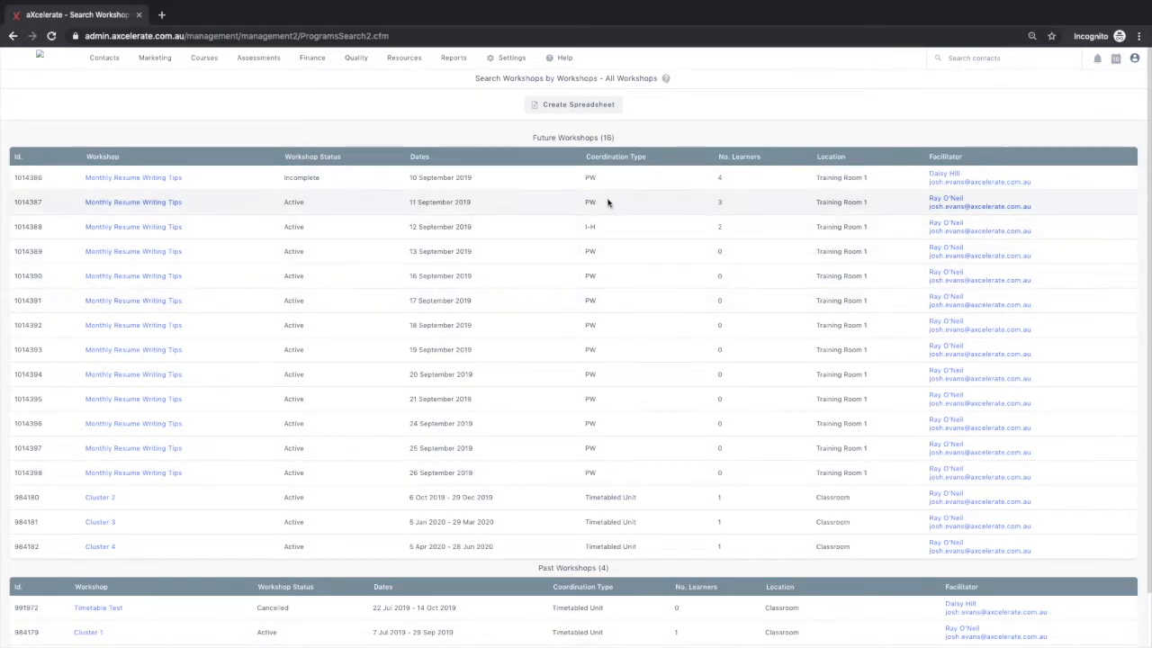
{"action": "scroll", "scroll_direction": "down", "scroll_amount": 3}
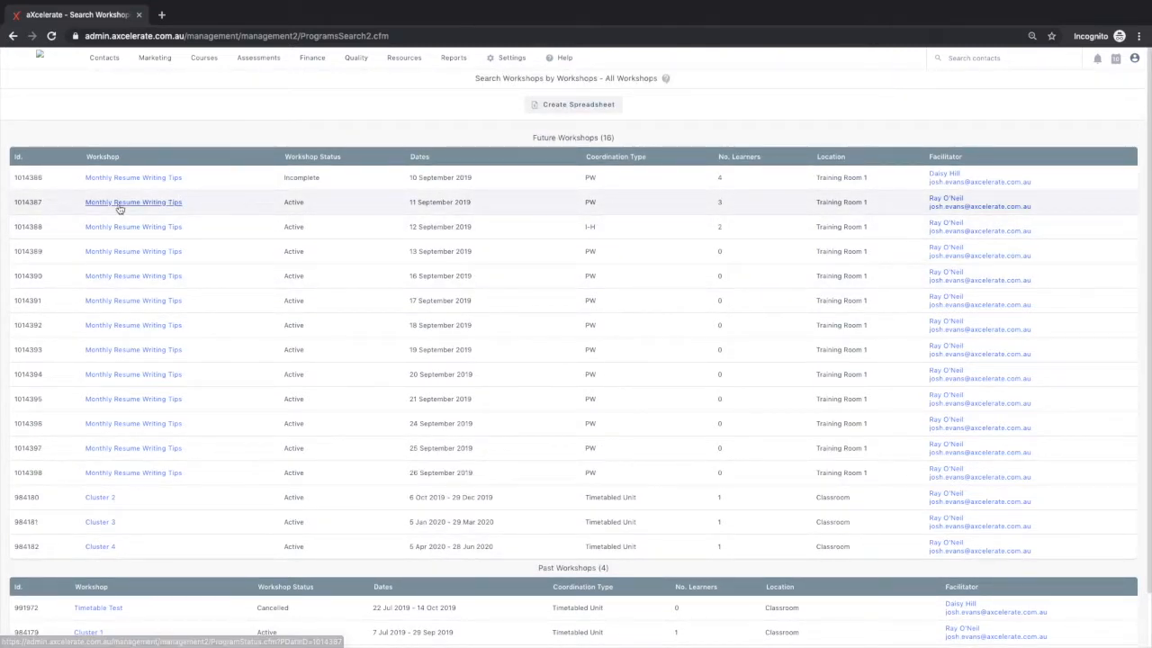
{"action": "mouse_move", "coordinate": [133, 277]}
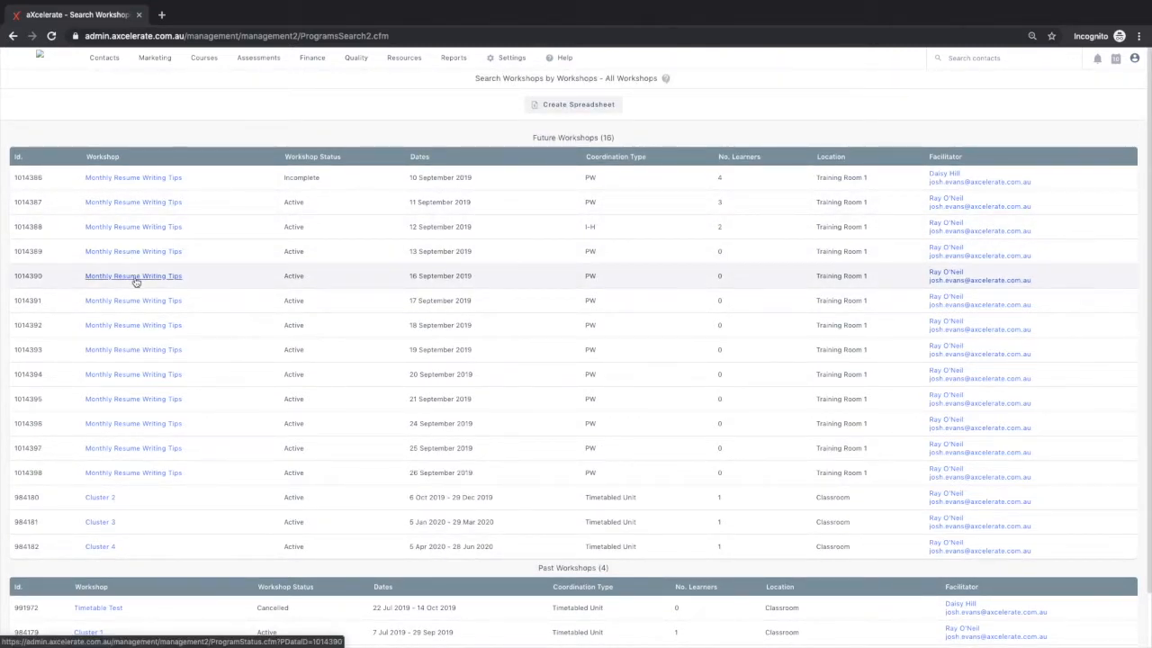
Start booking a learner into the 16 September workshop, searching 'josh' and selecting the matching contact.
{"action": "left_click", "coordinate": [133, 275]}
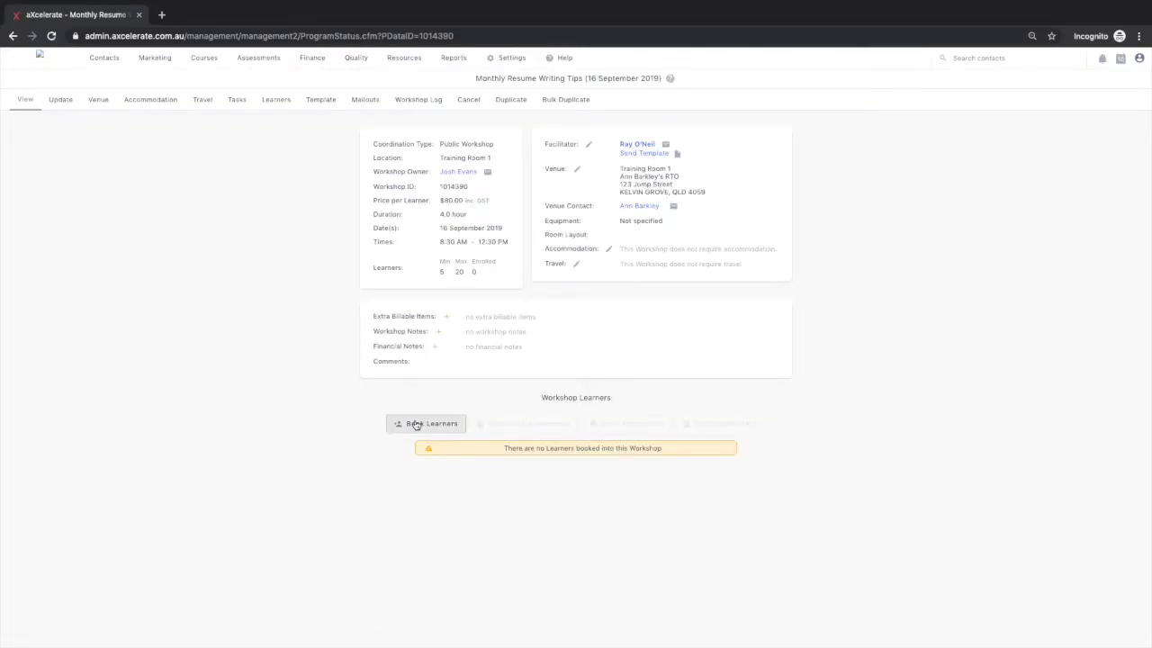
{"action": "left_click", "coordinate": [432, 423]}
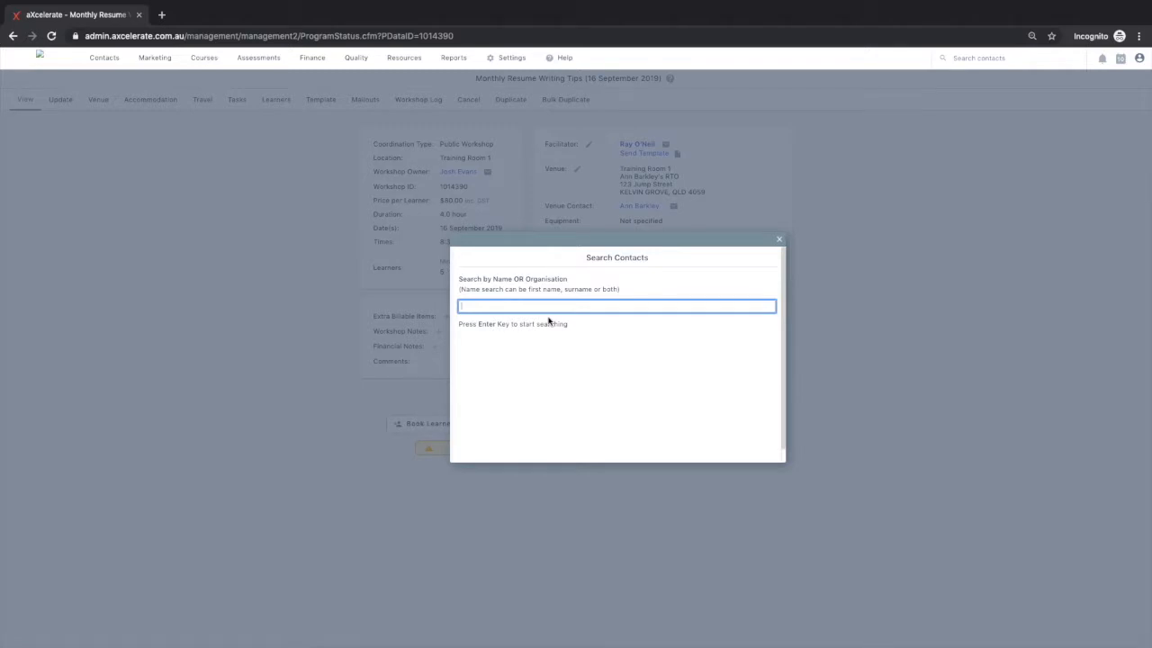
{"action": "type", "text": "josh"}
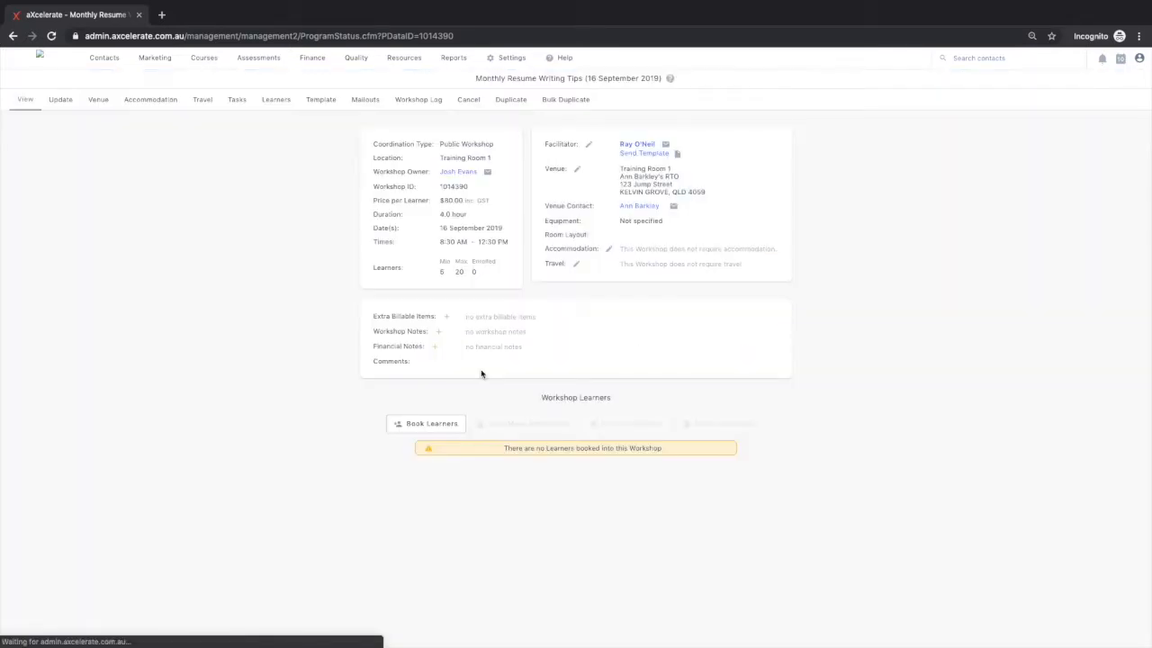
{"action": "left_click", "coordinate": [432, 423]}
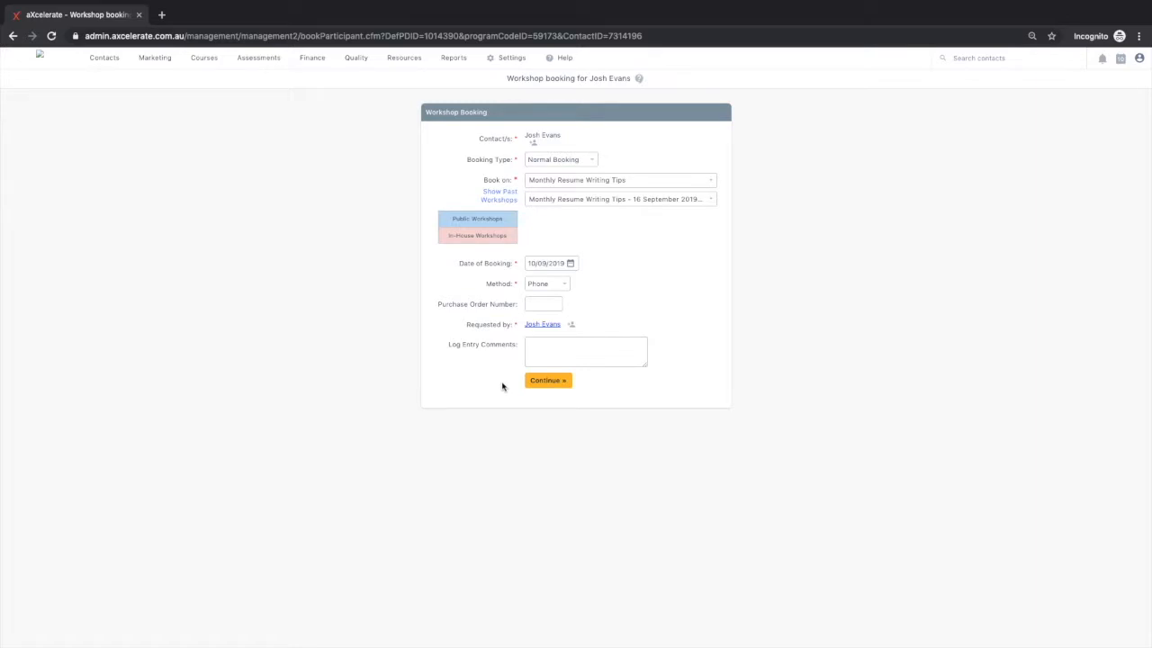
{"action": "mouse_move", "coordinate": [598, 326]}
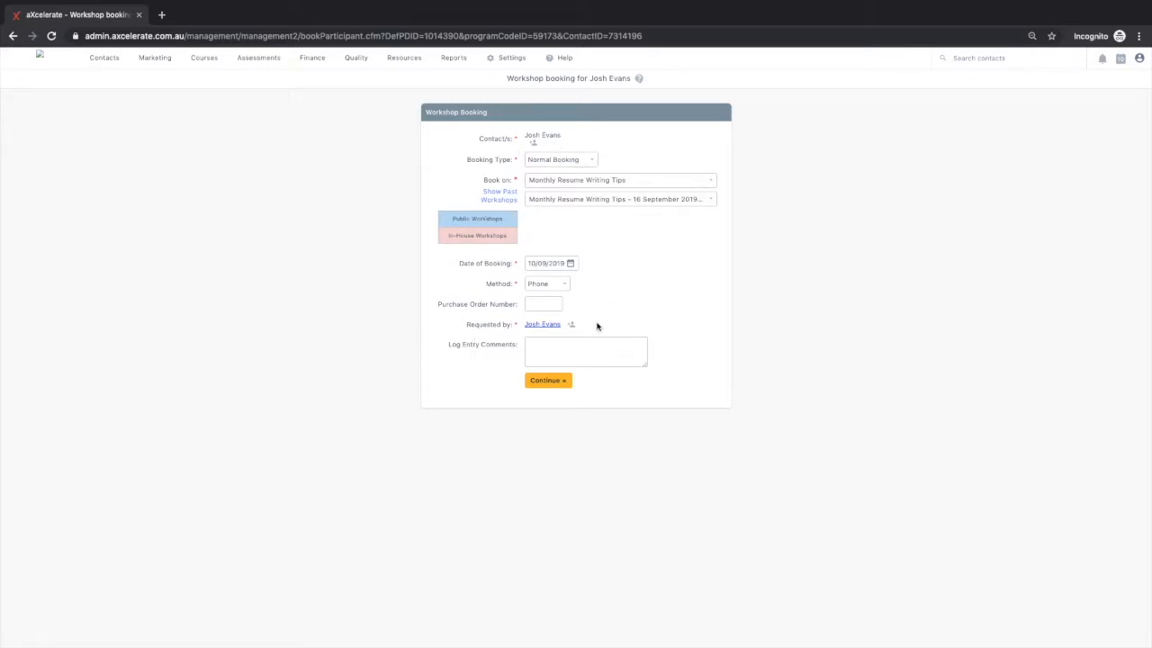
Continue the Normal Booking by Phone to the Confirm Price step showing $80.00.
{"action": "left_click", "coordinate": [547, 380]}
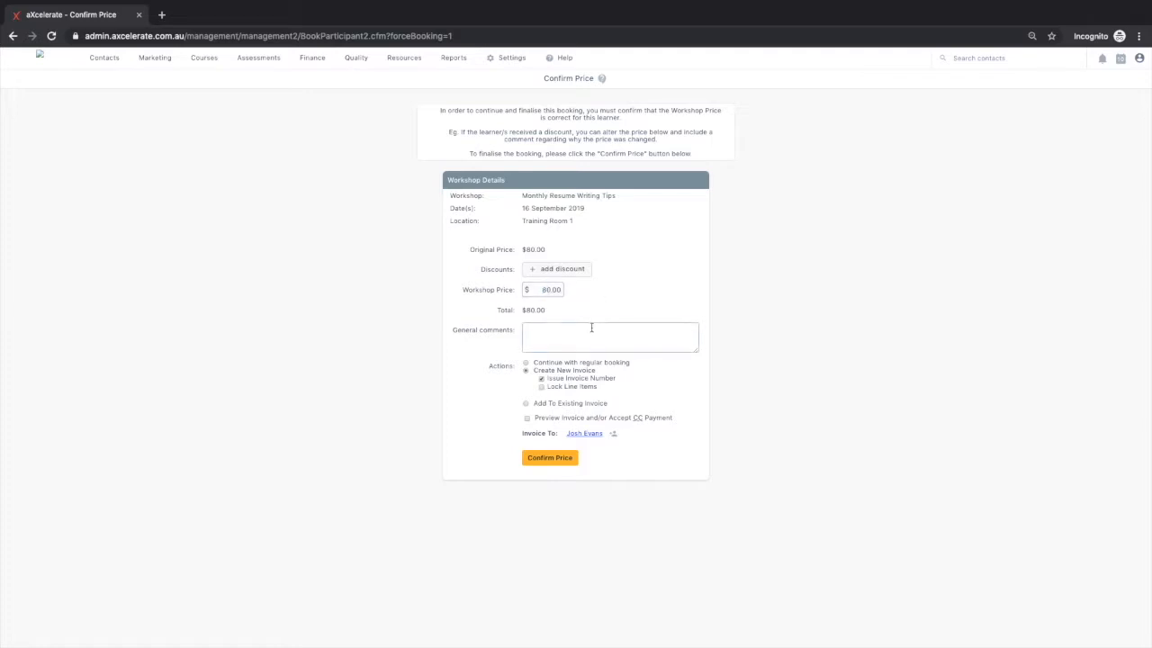
Confirm the $80.00 price as a regular booking without an invoice, reaching Booking Confirmation.
{"action": "left_click", "coordinate": [525, 362]}
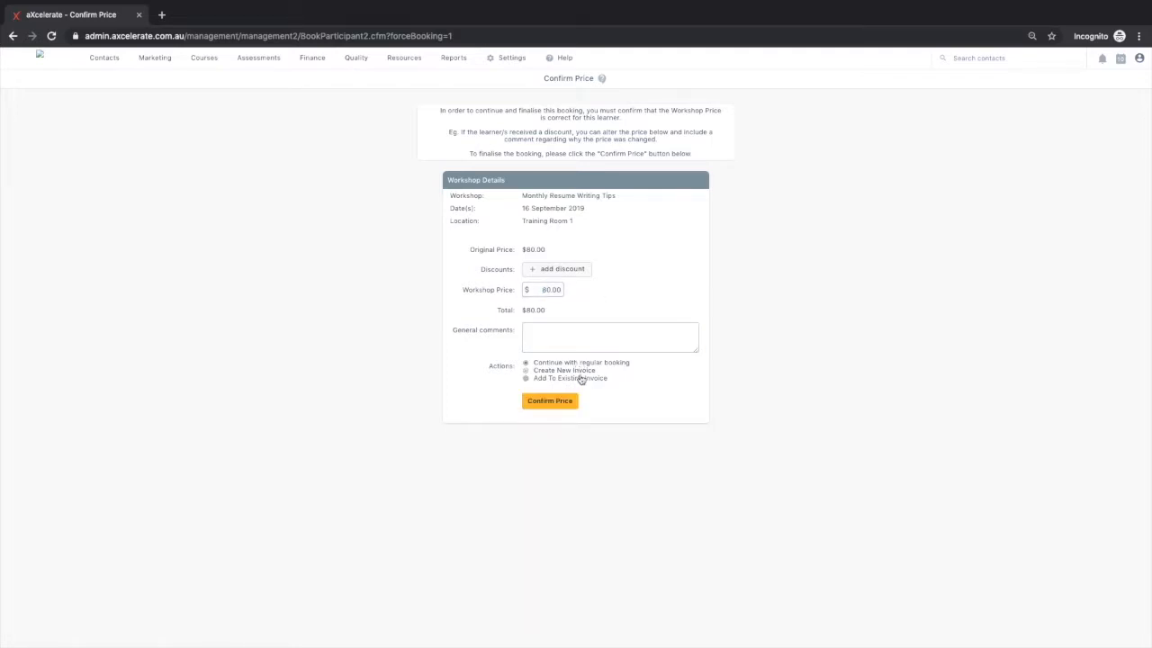
{"action": "left_click", "coordinate": [549, 400]}
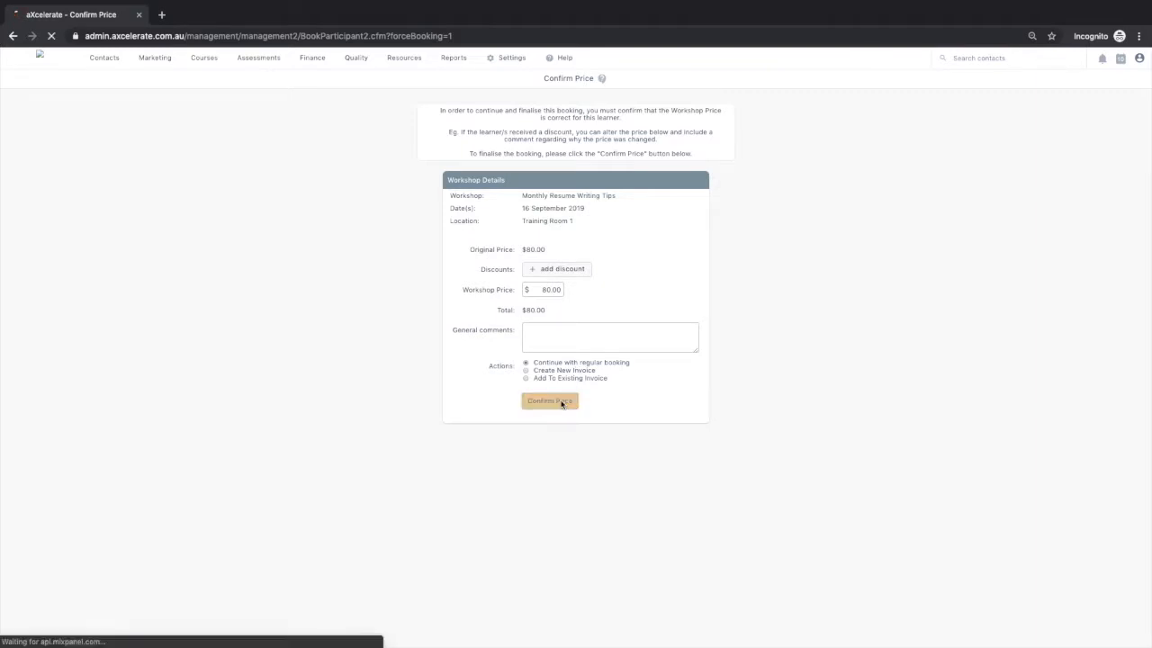
{"action": "left_click", "coordinate": [548, 399]}
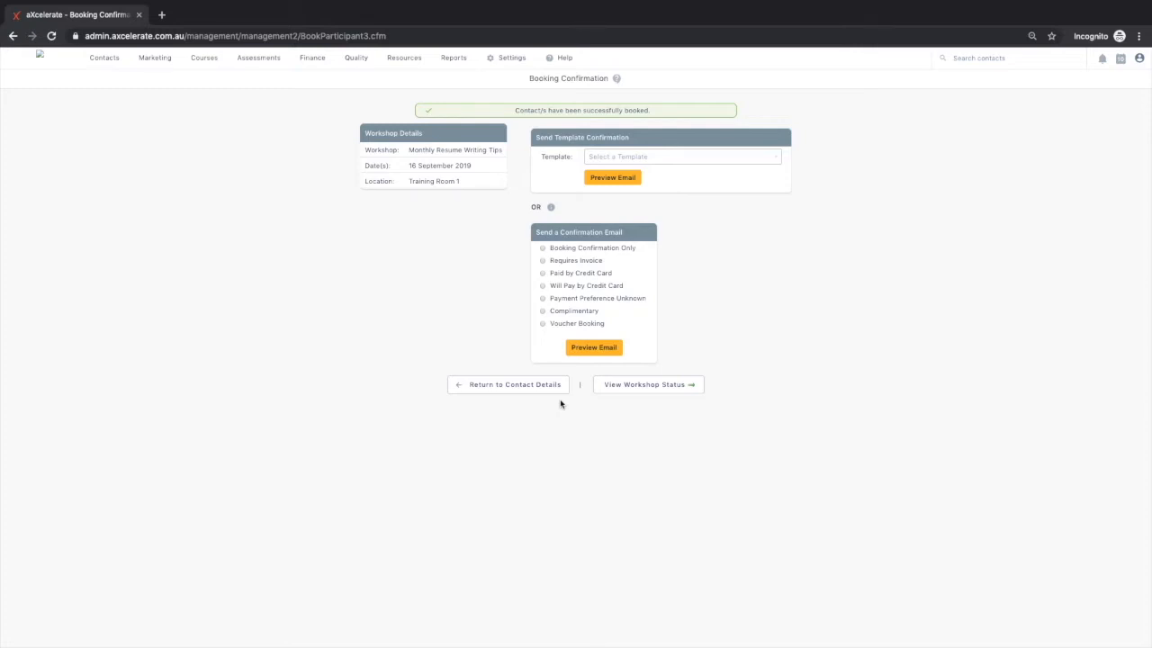
{"action": "mouse_move", "coordinate": [613, 268]}
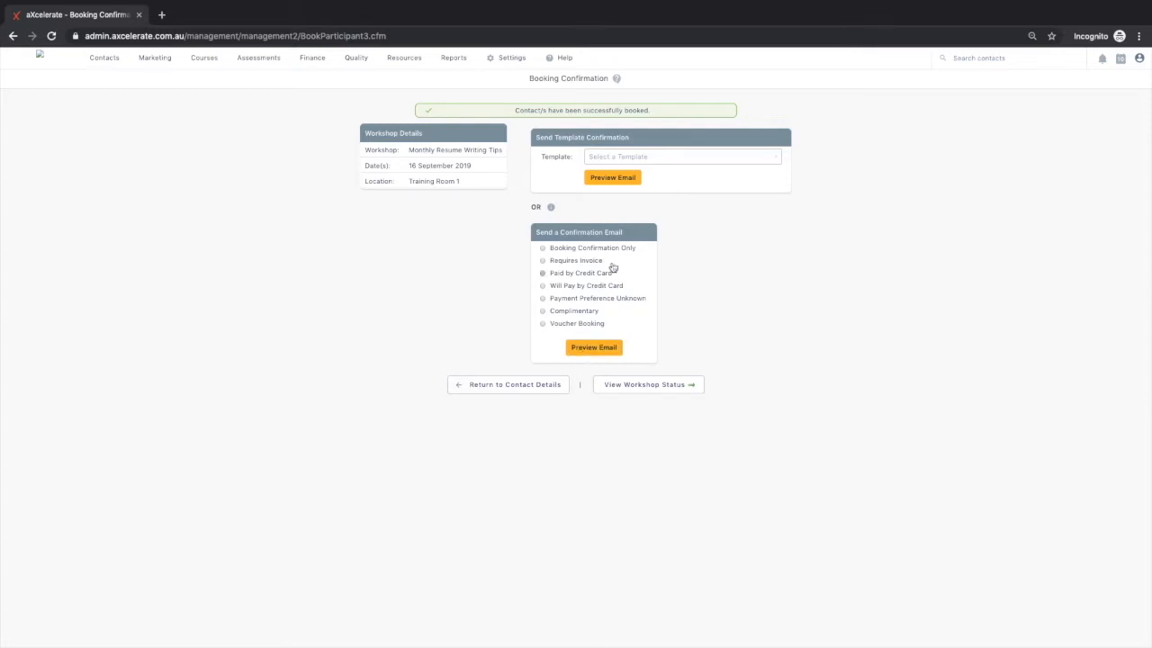
Choose the 'Paid by Credit Card' confirmation email and return to the workshop status page with the learner confirmed.
{"action": "left_click", "coordinate": [680, 156]}
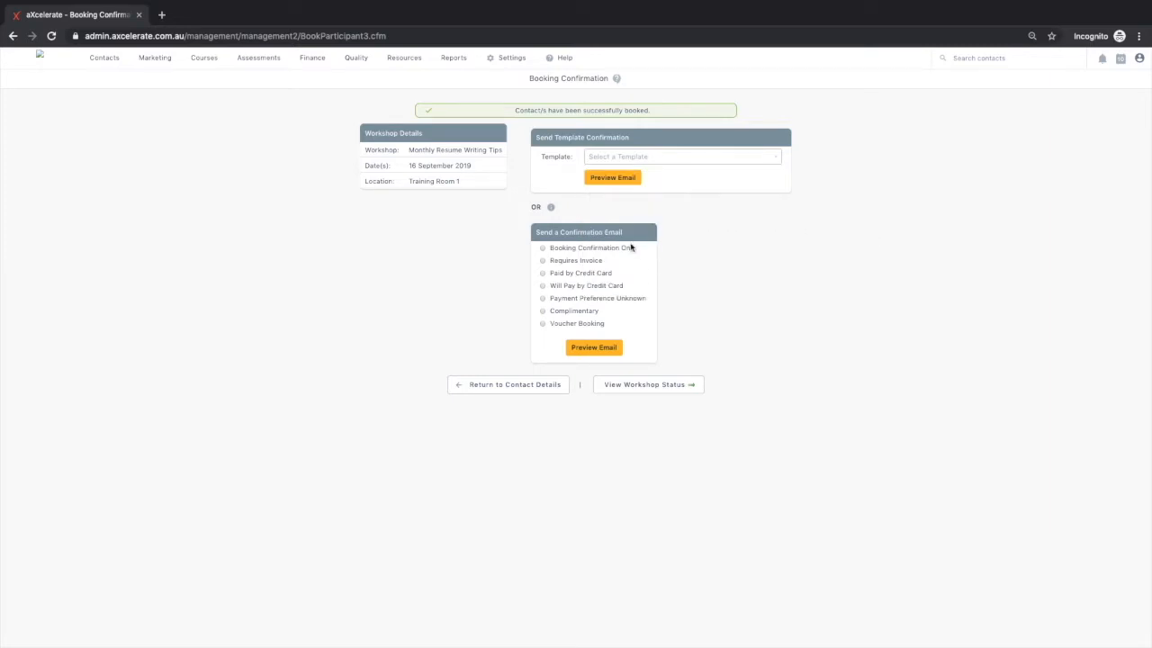
{"action": "left_click", "coordinate": [544, 249]}
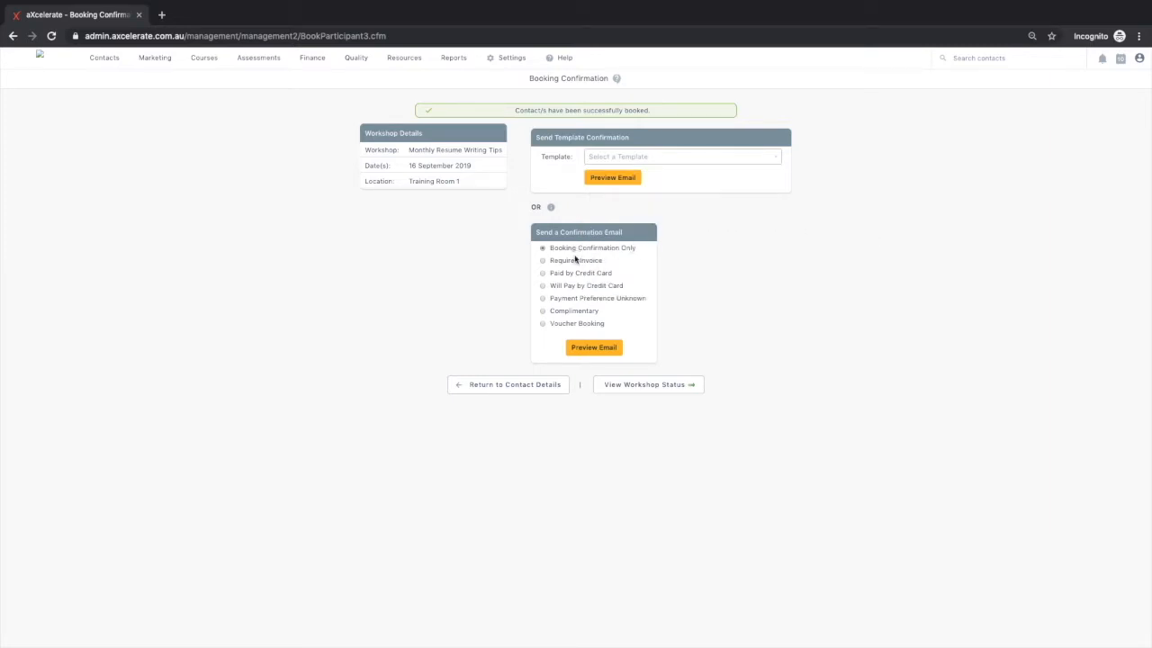
{"action": "left_click", "coordinate": [543, 274]}
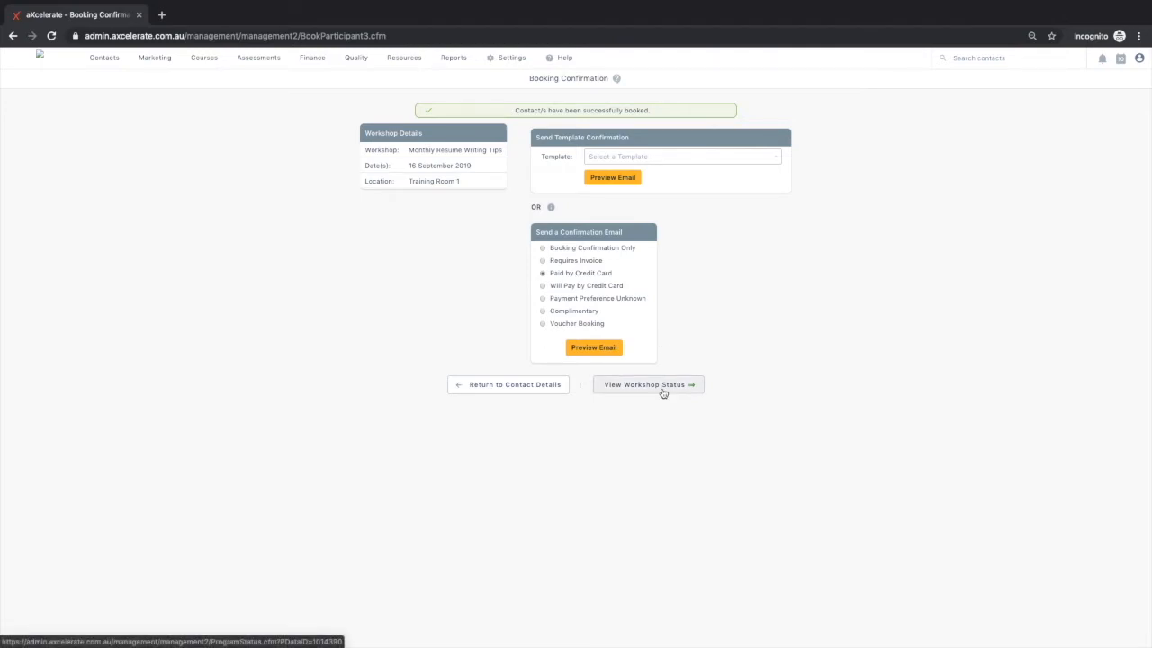
{"action": "left_click", "coordinate": [648, 385]}
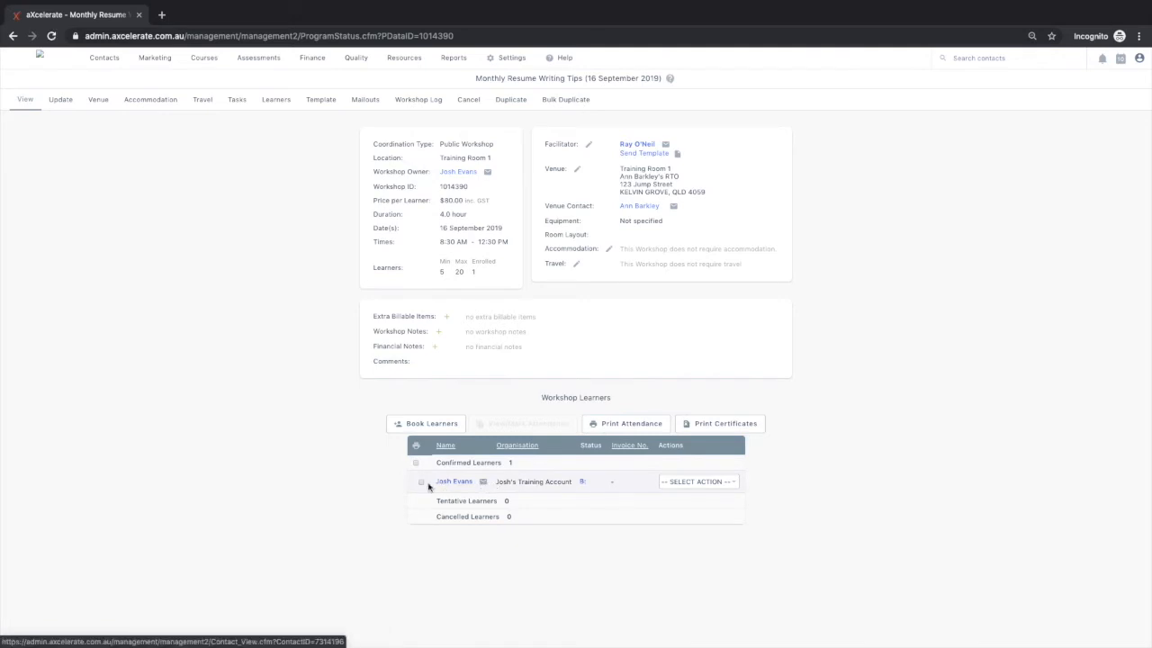
{"action": "mouse_move", "coordinate": [346, 488]}
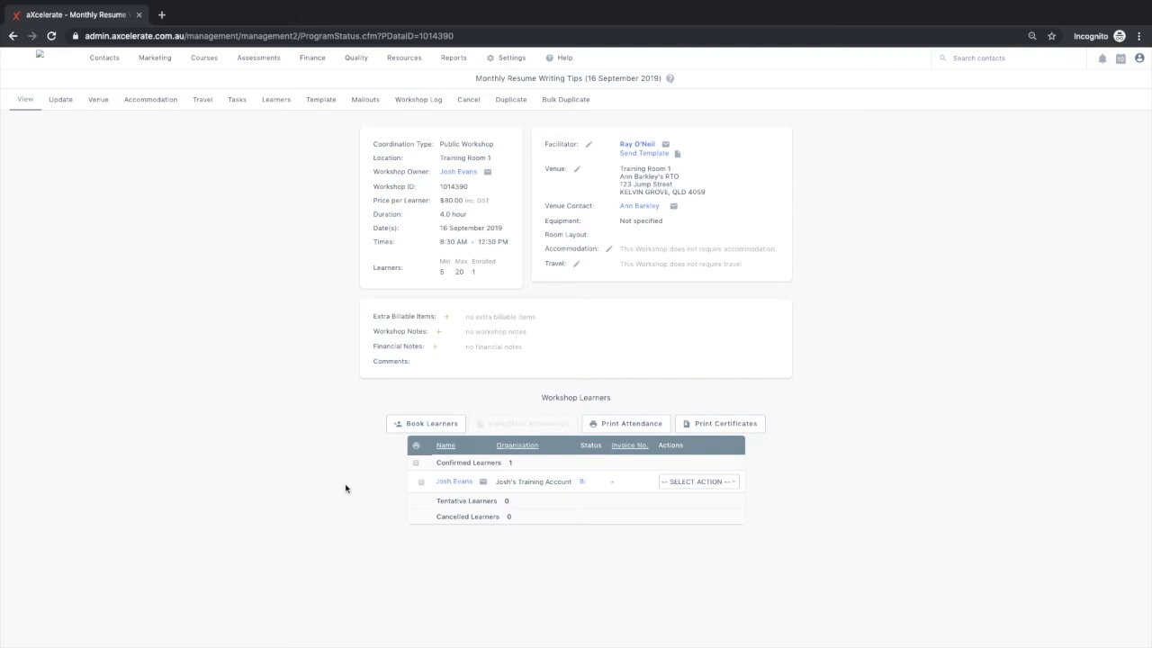
{"action": "mouse_move", "coordinate": [660, 392]}
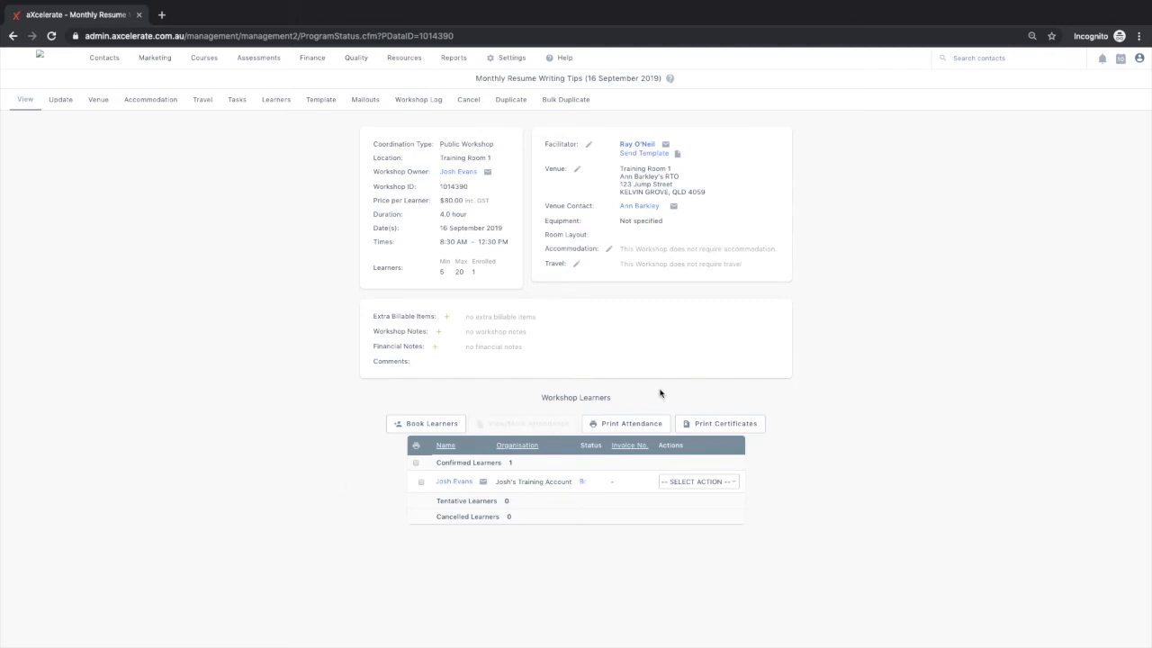